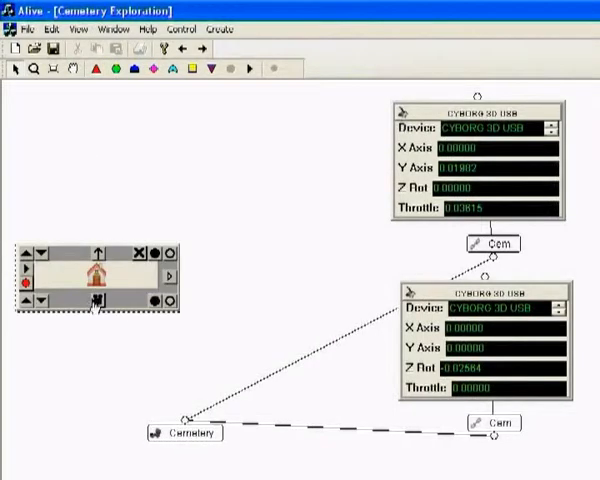
- Expand the Cemetery node to reveal its recorded camera view
double_click(184, 434)
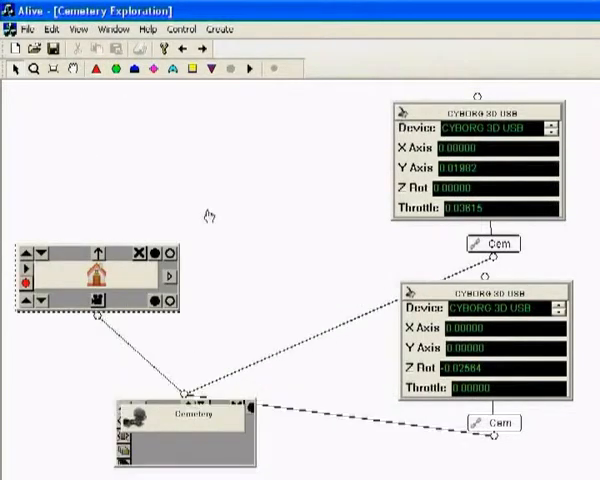